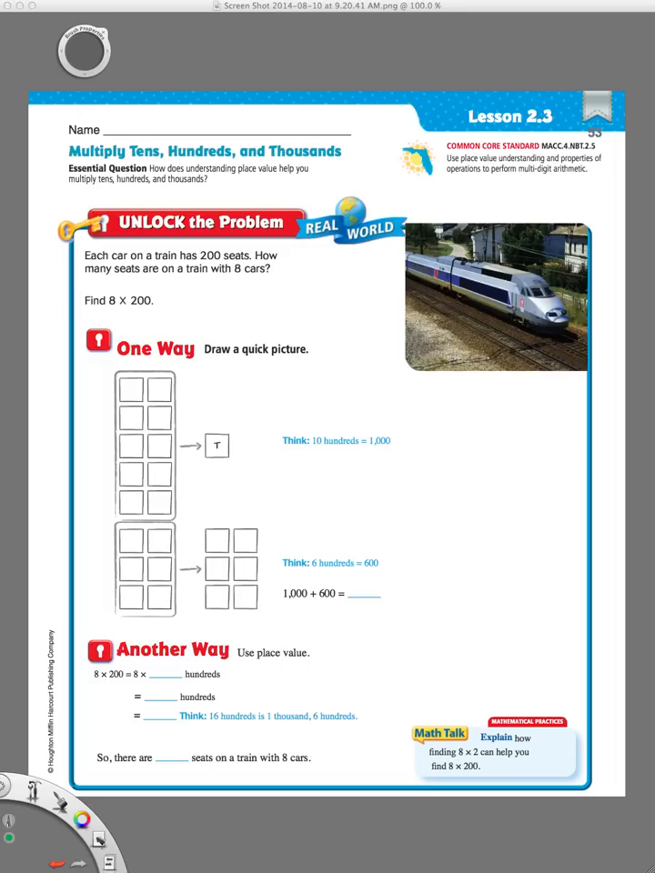
mouse_move(284, 375)
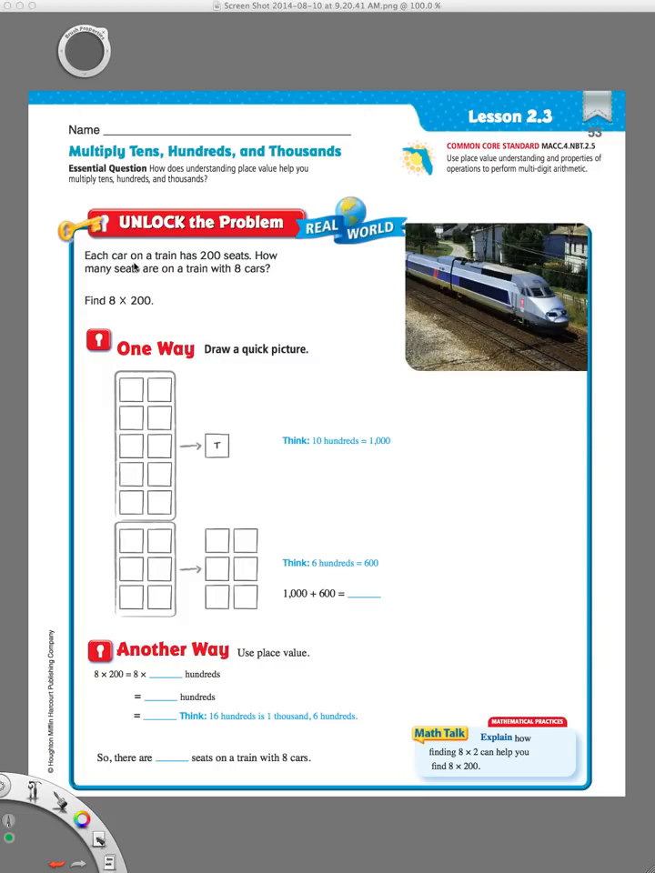
mouse_move(107, 282)
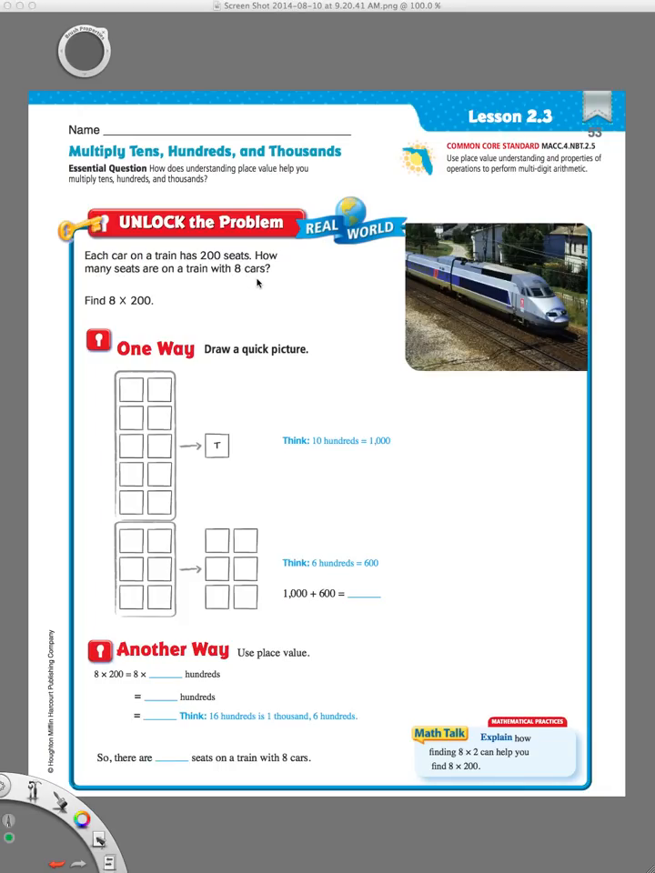
mouse_move(82, 269)
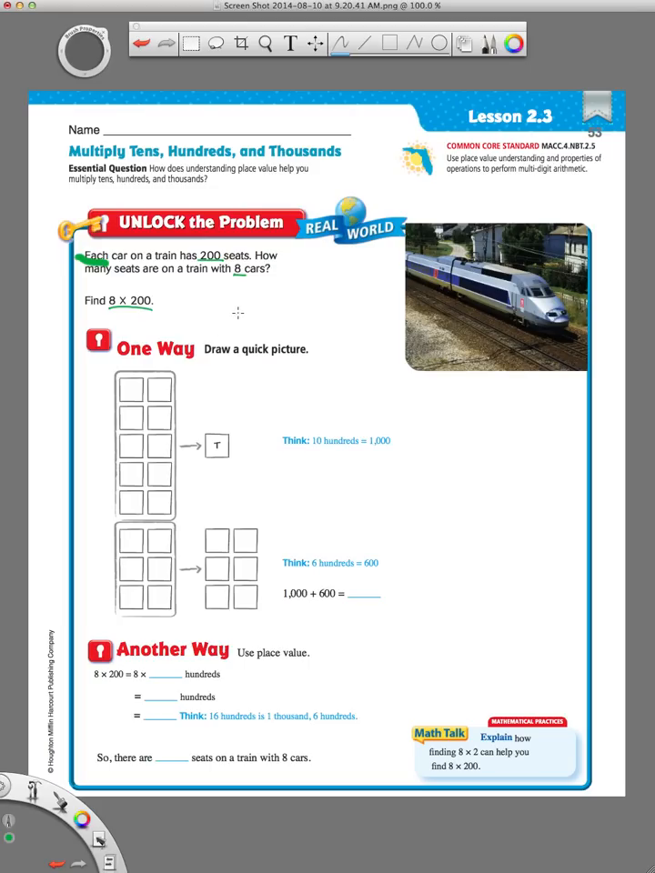
- Underline the key quantities 200, 8 cars and 8 × 200 in the train problem in green
left_click_drag(240, 298, 251, 317)
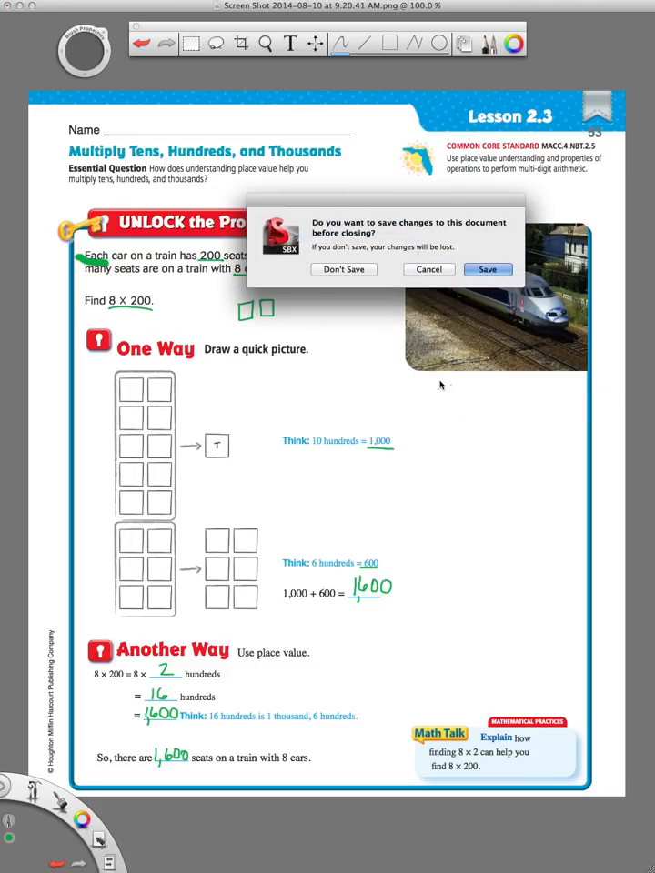
- Answer the save prompt to close the annotated train page before moving to page 54
left_click(342, 269)
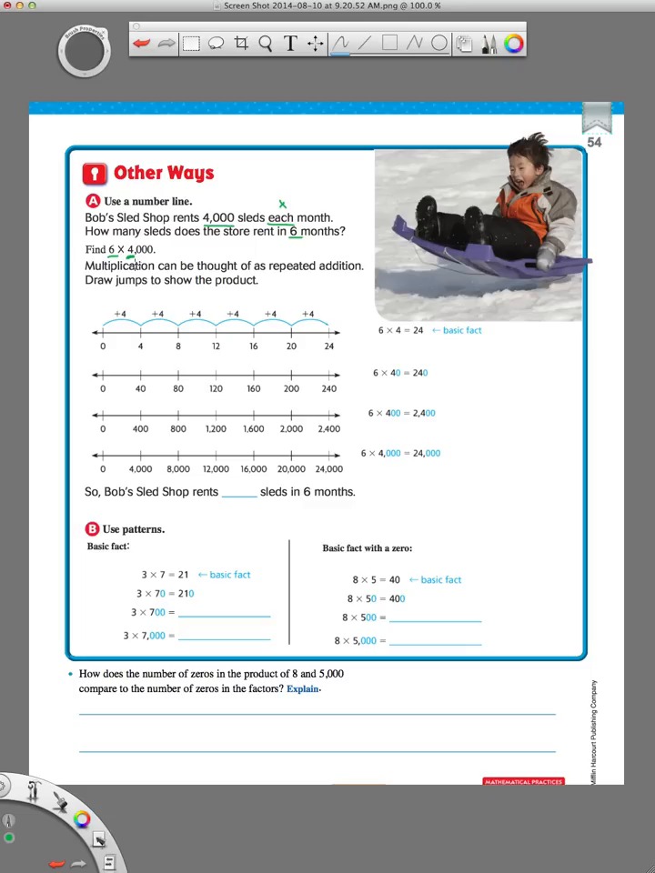
mouse_move(350, 354)
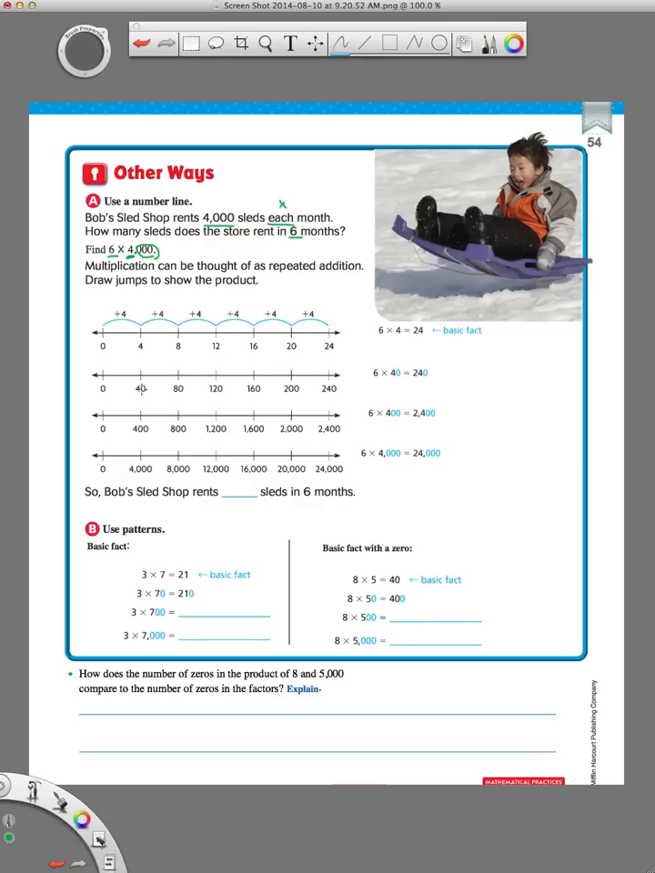
mouse_move(142, 389)
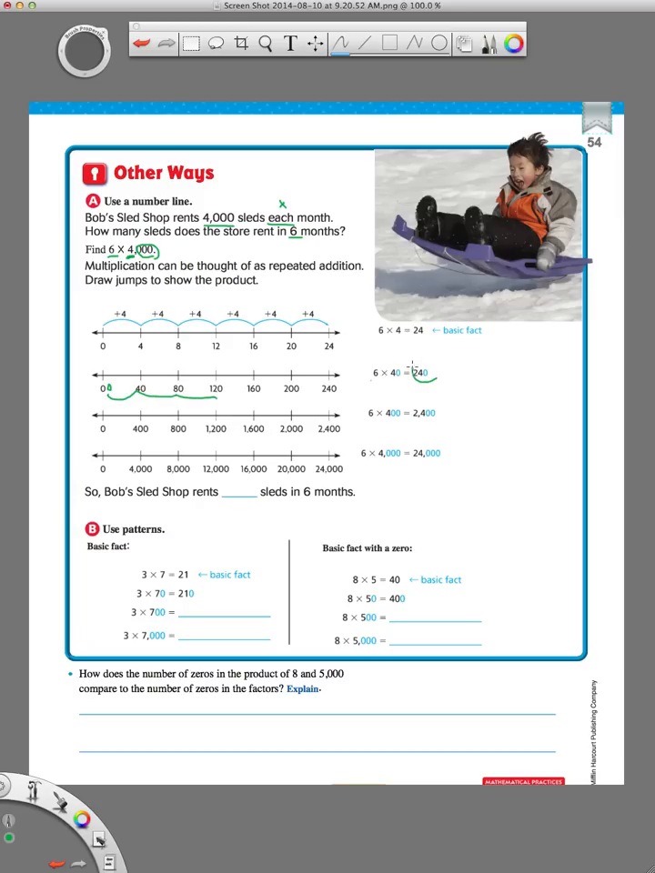
- Circle the zero in 240, draw jumps on the third number line and underline the product 24,000
left_click_drag(409, 373, 433, 373)
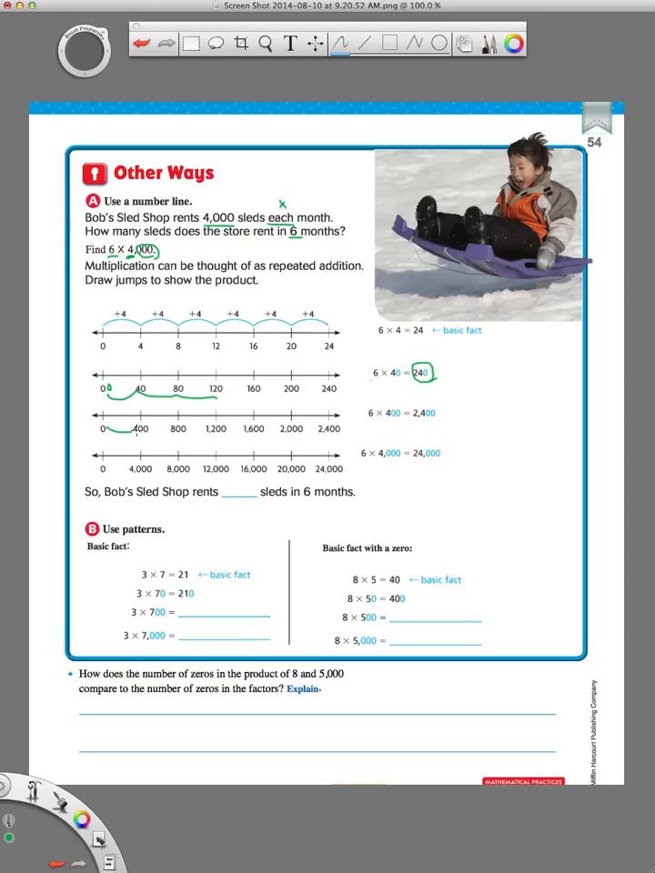
left_click_drag(118, 429, 215, 438)
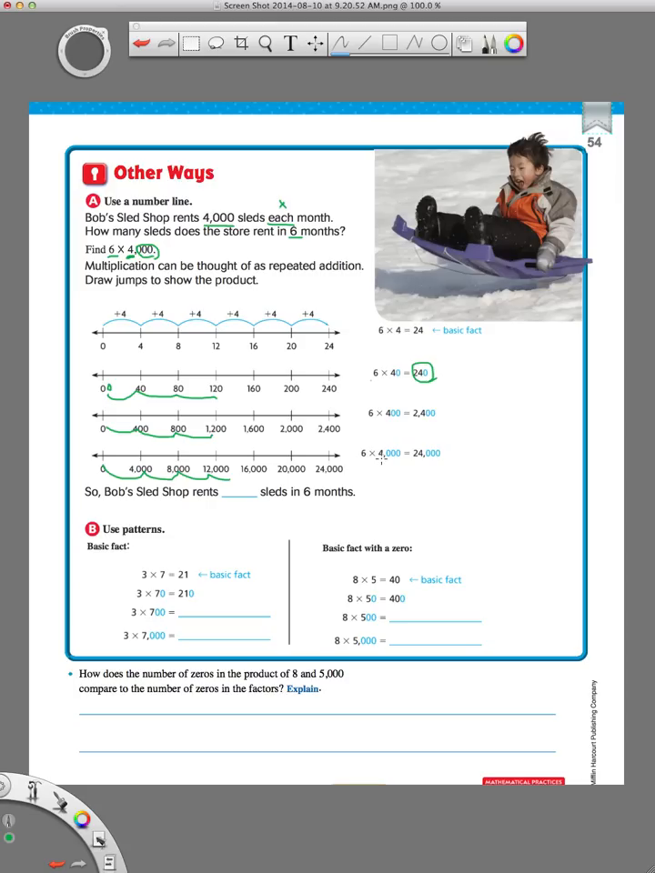
left_click_drag(419, 464, 446, 464)
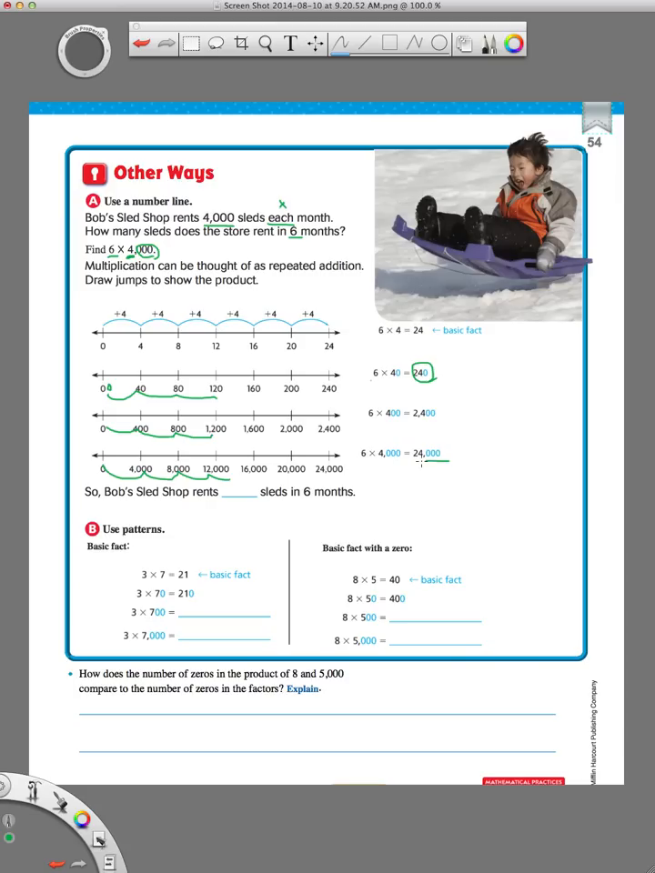
left_click_drag(360, 464, 446, 451)
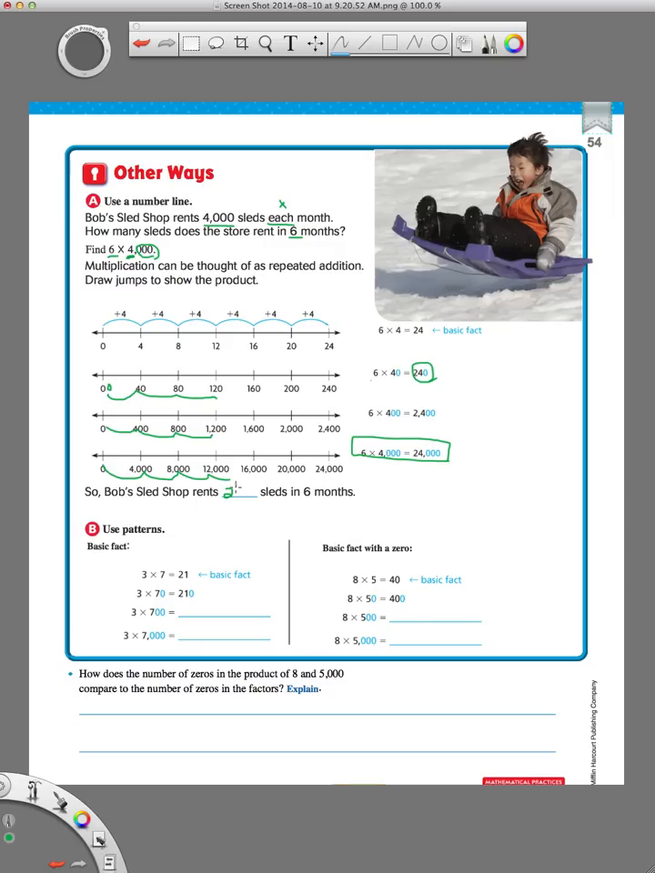
- Handwrite 24,000 in green as the total sleds rented in 6 months
type("90")
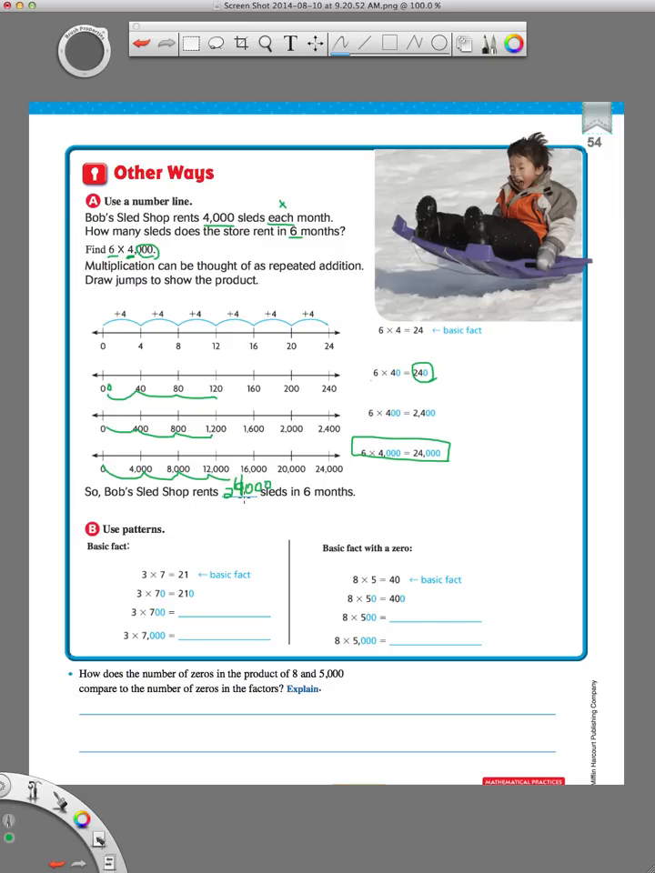
mouse_move(238, 507)
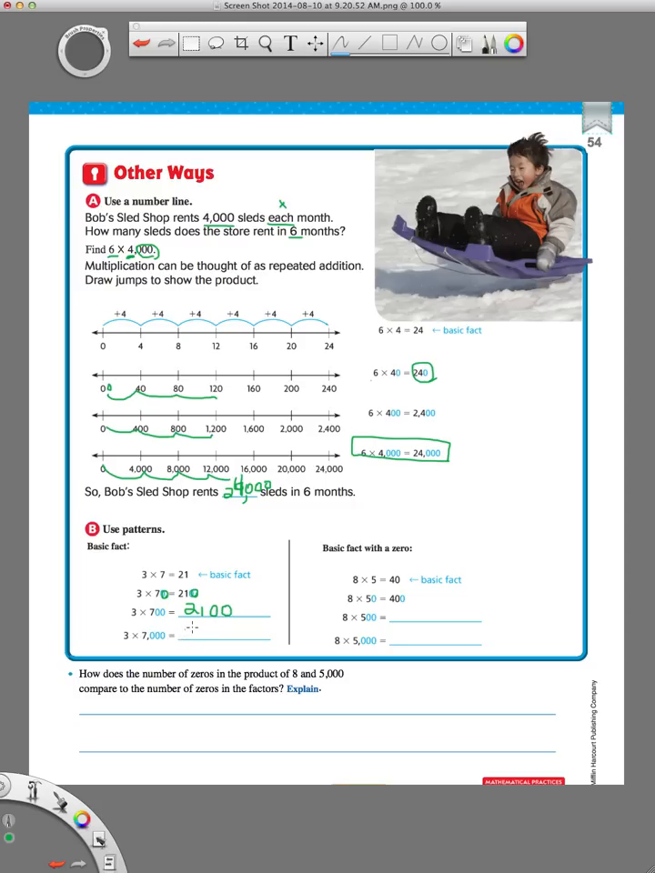
- Handwrite 210, 2100 and 21000 on the answer lines under 3 × 7 = 21
type("210")
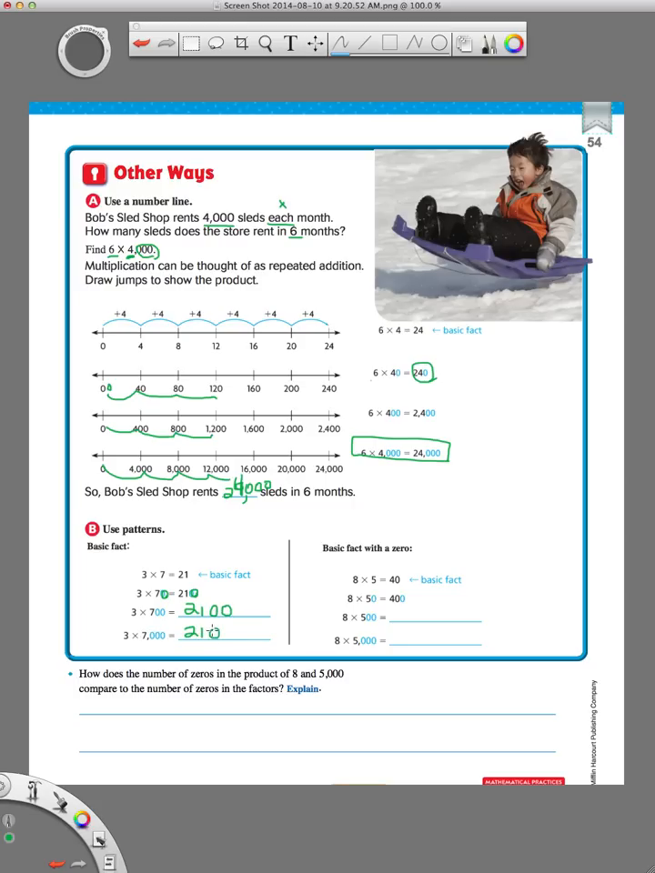
type("00")
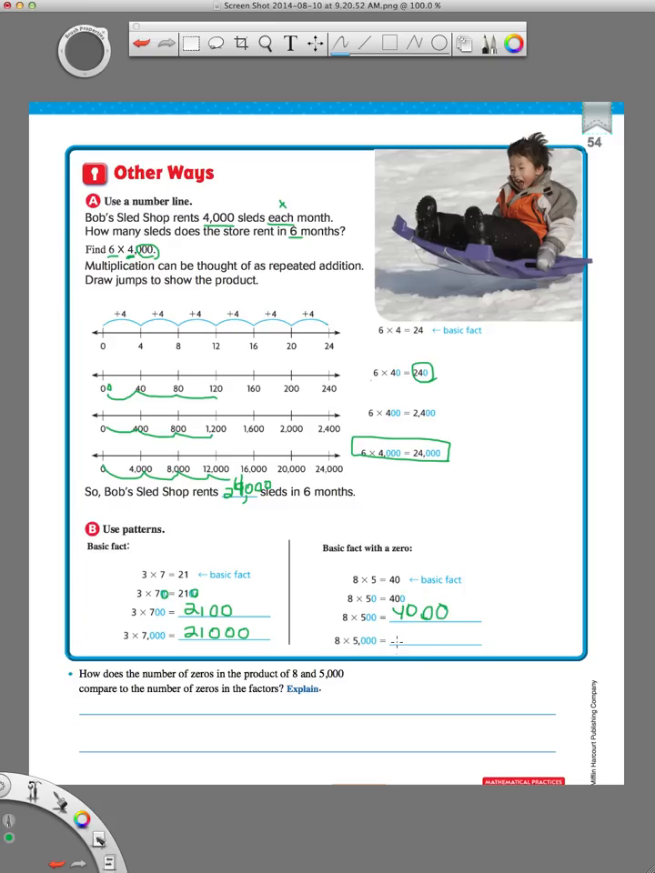
- Handwrite 4000 beside 8 × 500 and 40000 beside 8 × 5,000
left_click(396, 640)
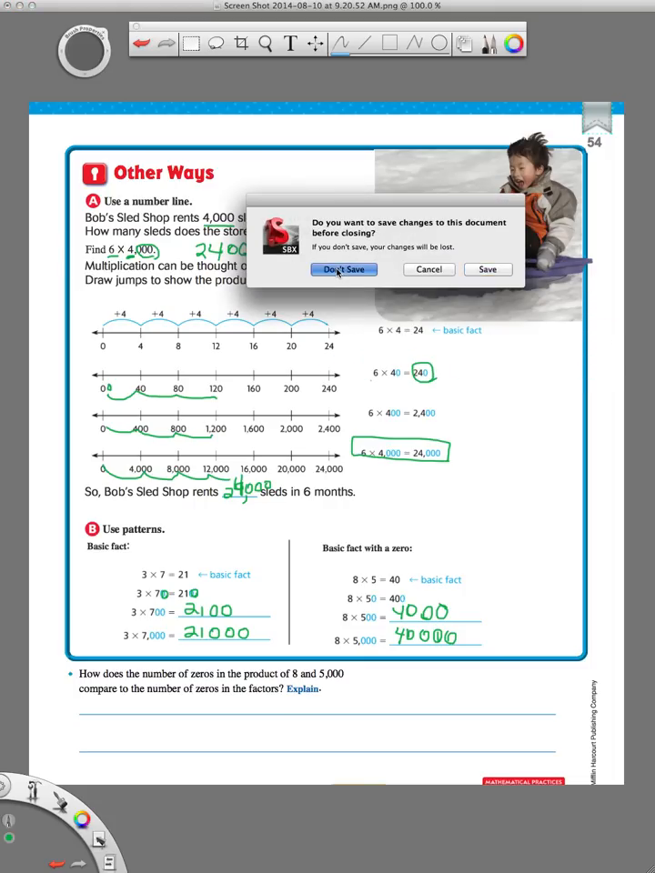
- Choose Don't Save so the annotated page 54 closes without keeping changes
left_click(344, 269)
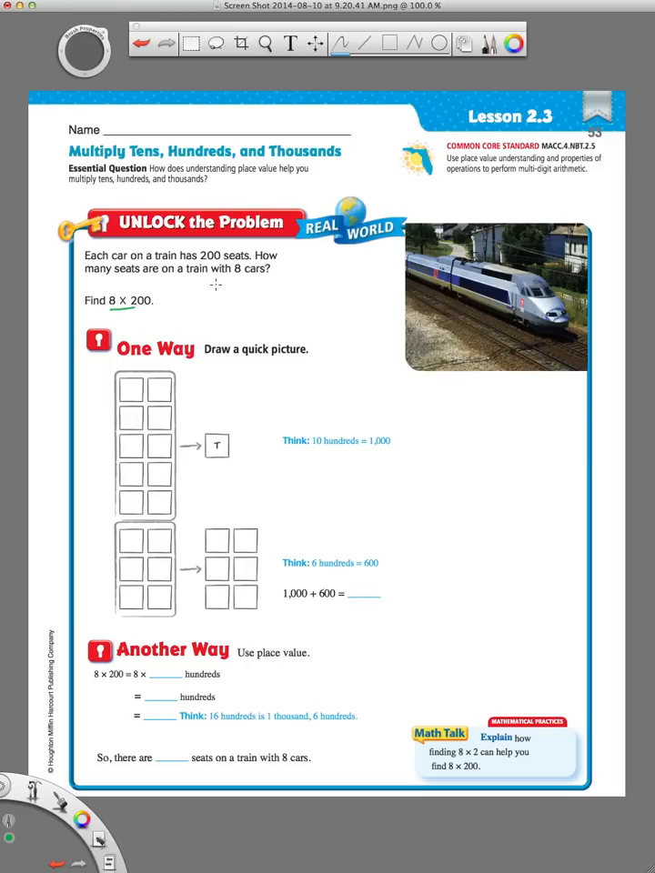
- Box 8 × 200 and handwrite = 1600 beside it in green
type("1600")
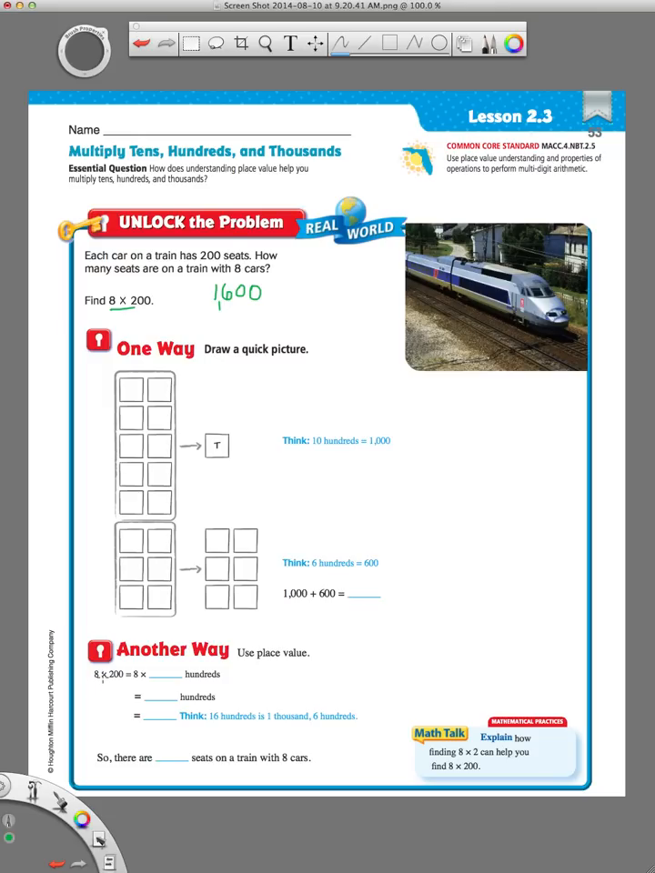
mouse_move(229, 416)
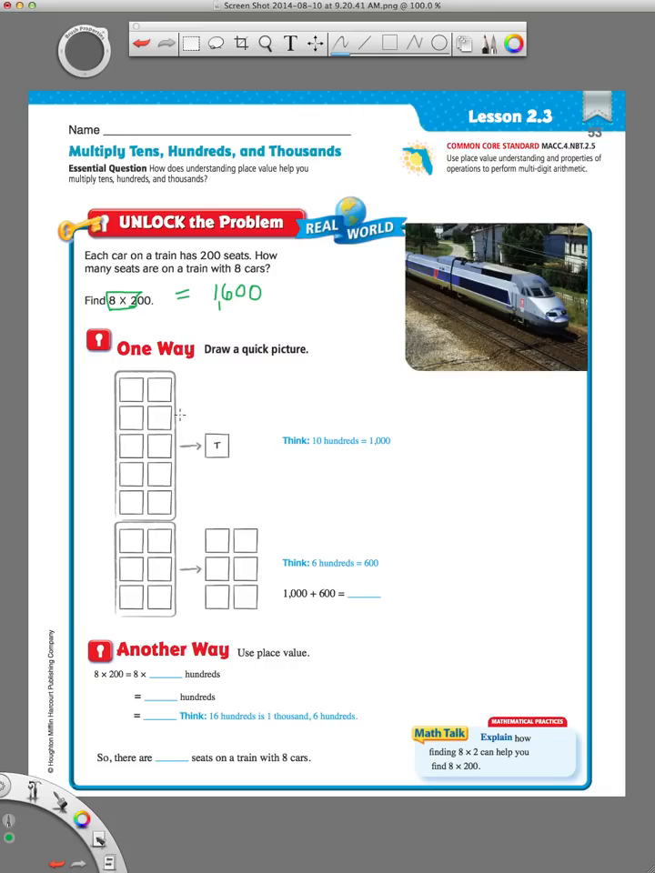
mouse_move(364, 279)
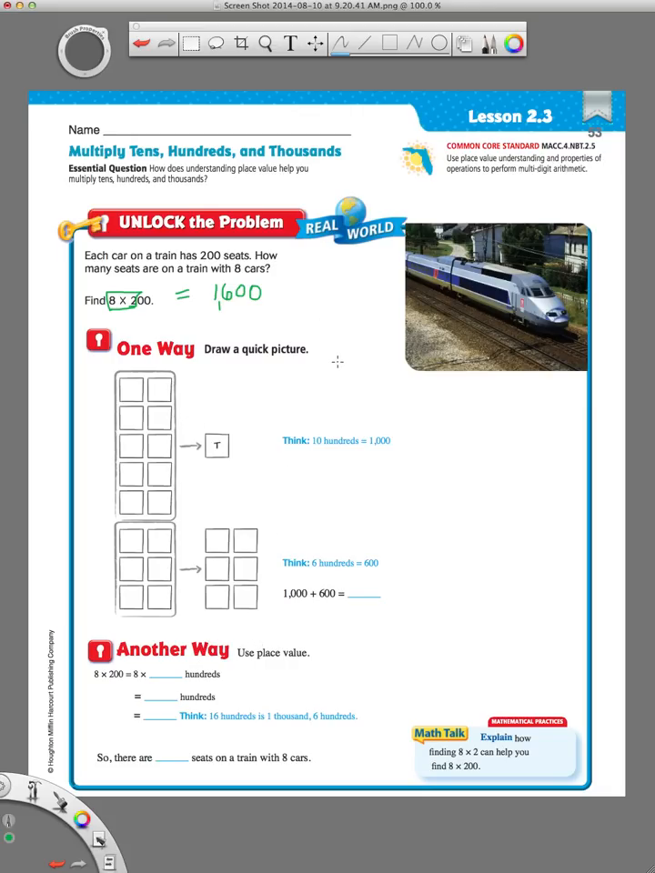
mouse_move(323, 348)
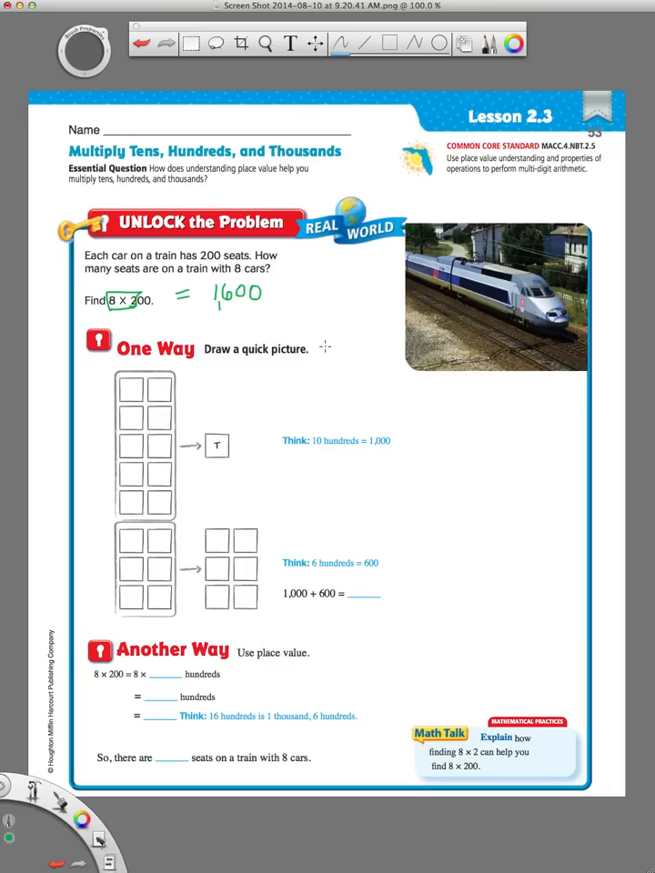